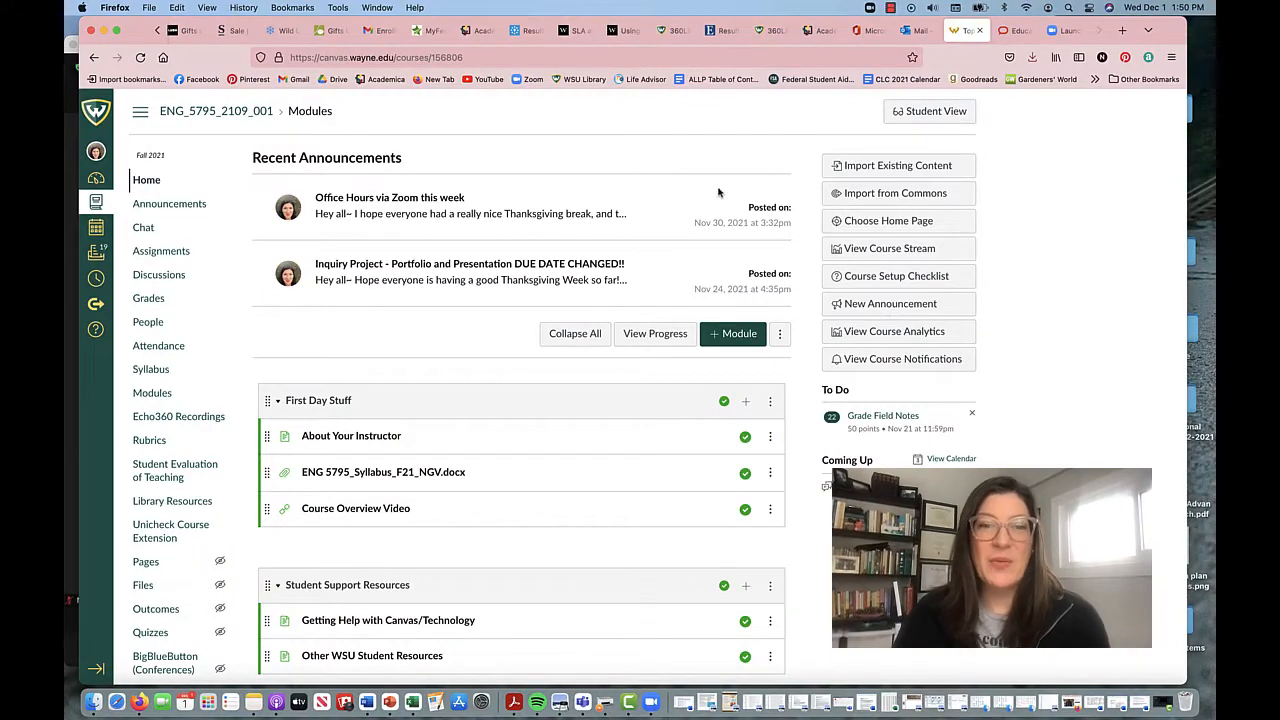
Step: Scroll the course Home modules list down to the expanded Week 14 and Week 15 modules
{"action": "scroll", "scroll_direction": "down", "scroll_amount": 3}
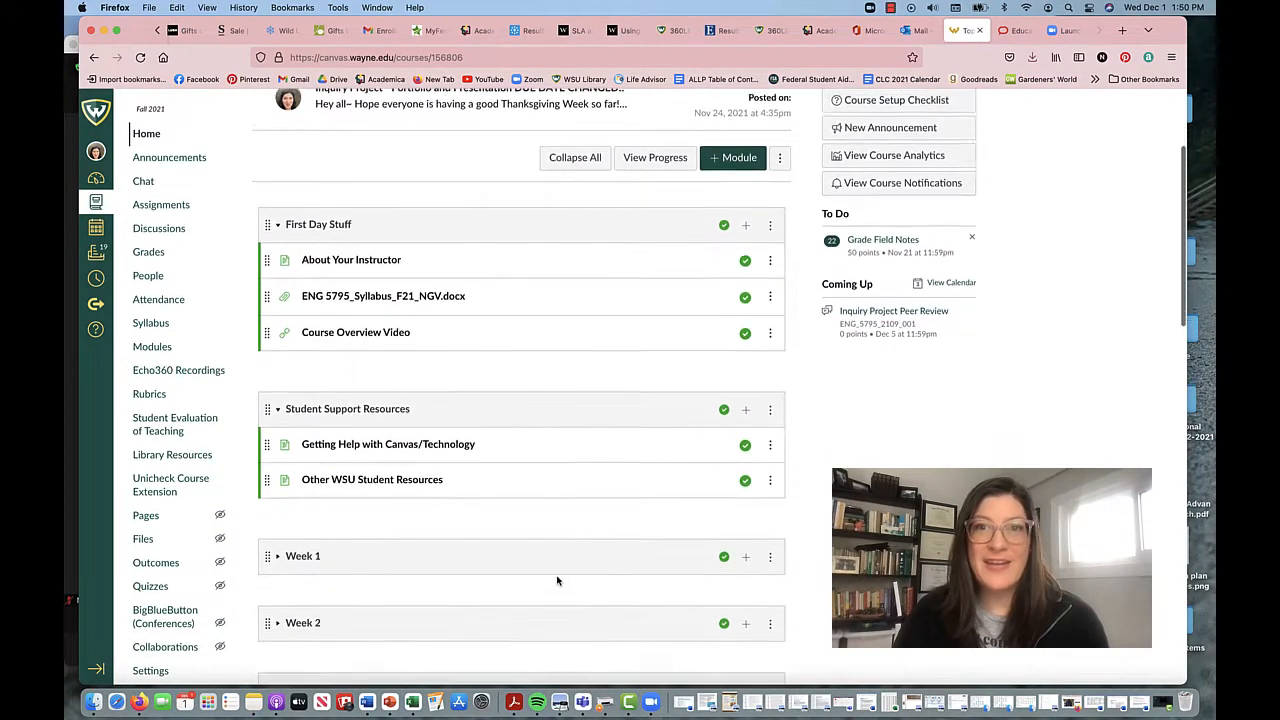
{"action": "scroll", "scroll_direction": "down", "scroll_amount": 3}
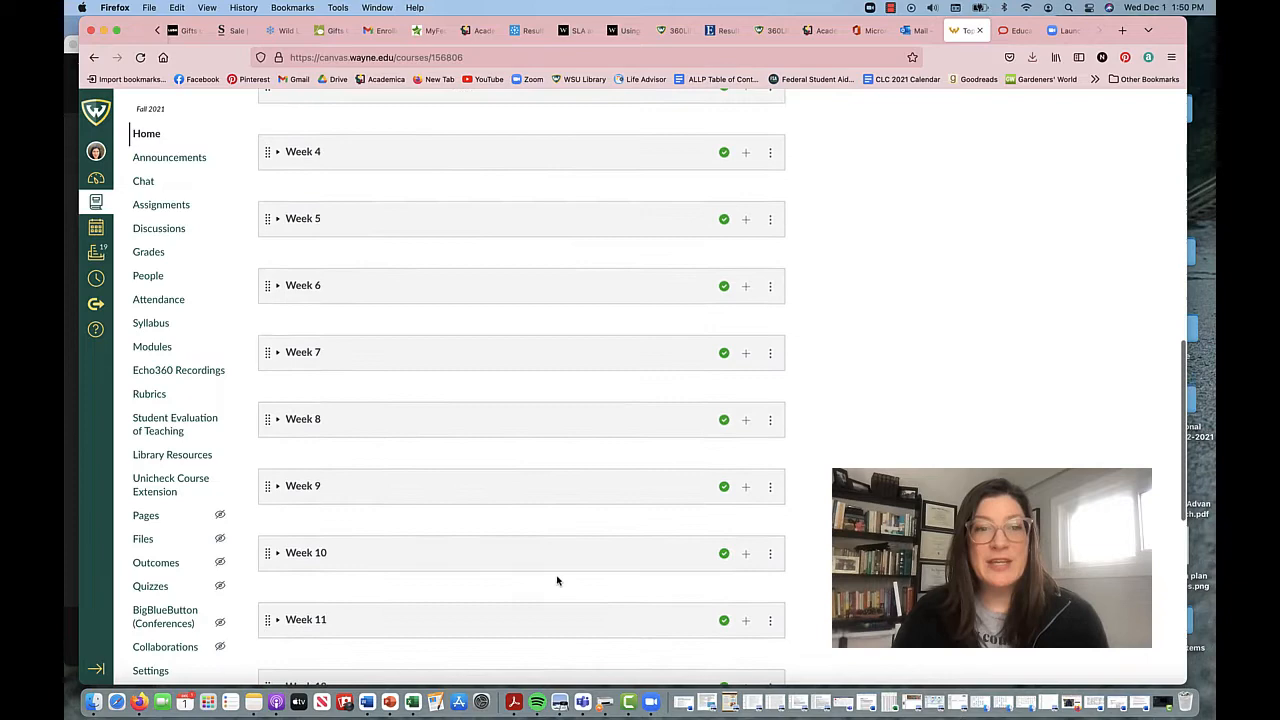
{"action": "scroll", "scroll_direction": "down", "scroll_amount": 3}
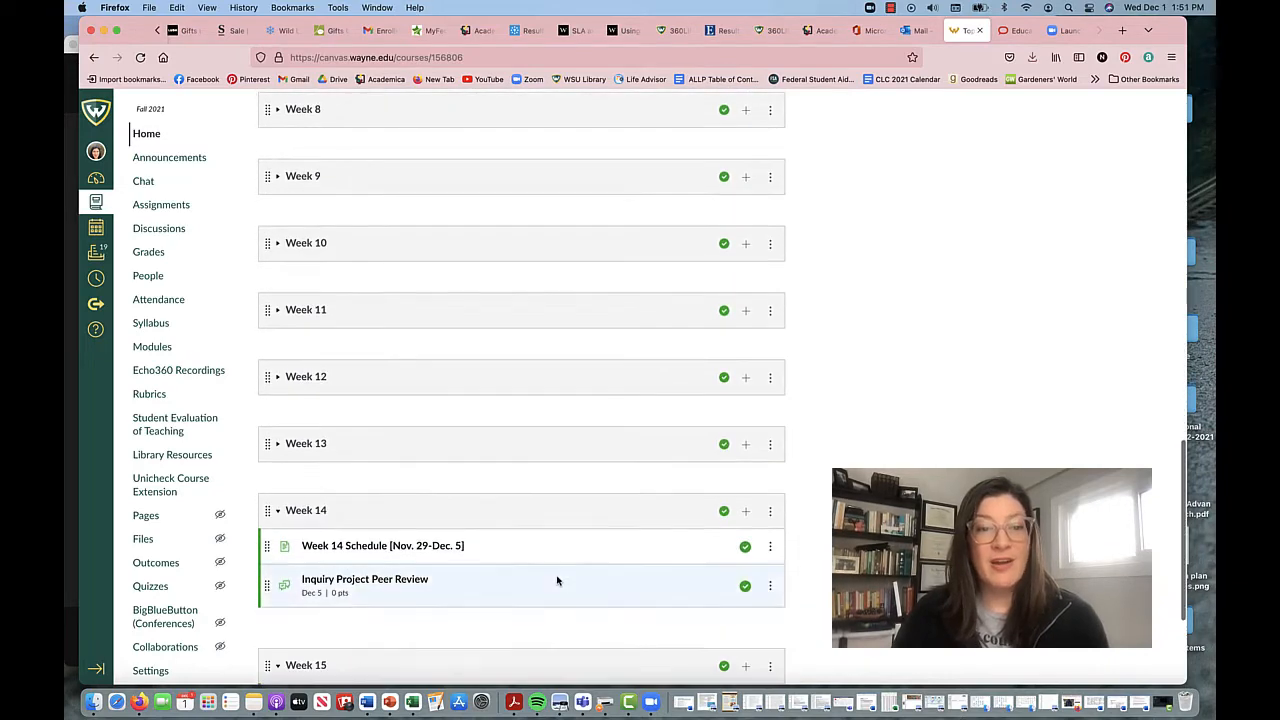
{"action": "scroll", "scroll_direction": "down", "scroll_amount": 3}
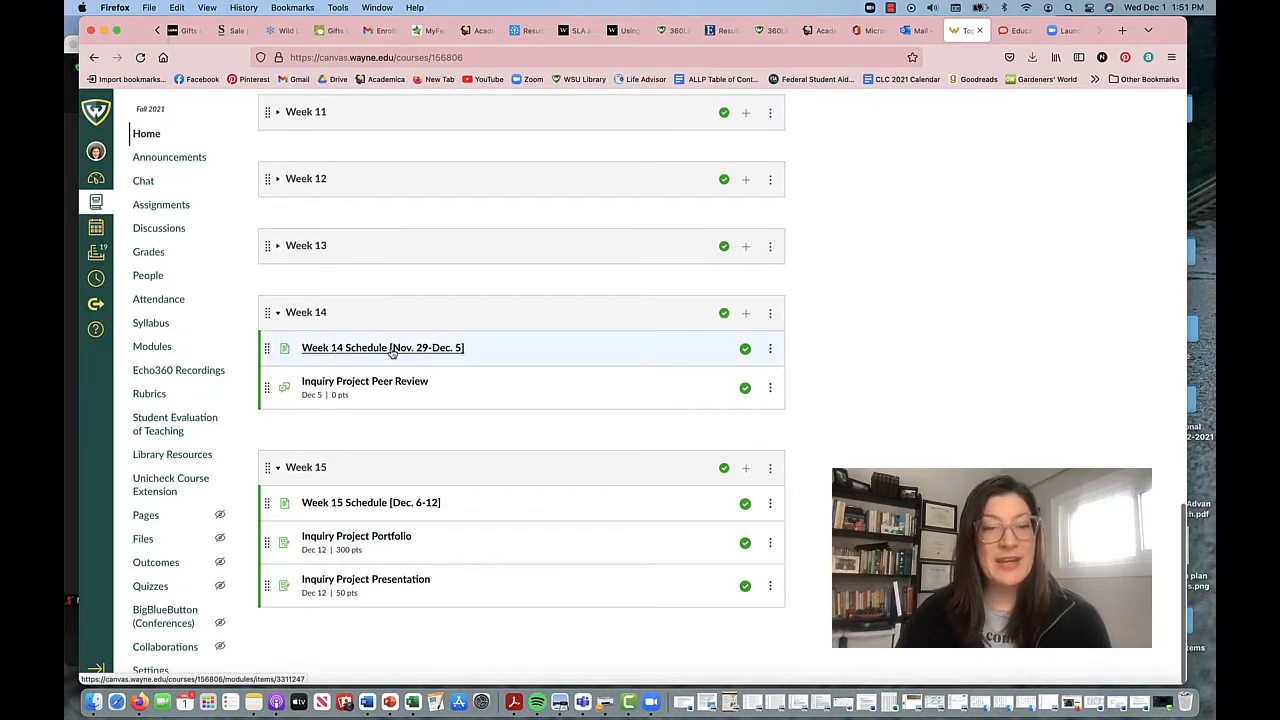
Step: Open 'Week 14 Schedule [Nov. 29-Dec. 5]' from the Week 14 module
{"action": "left_click", "coordinate": [382, 347]}
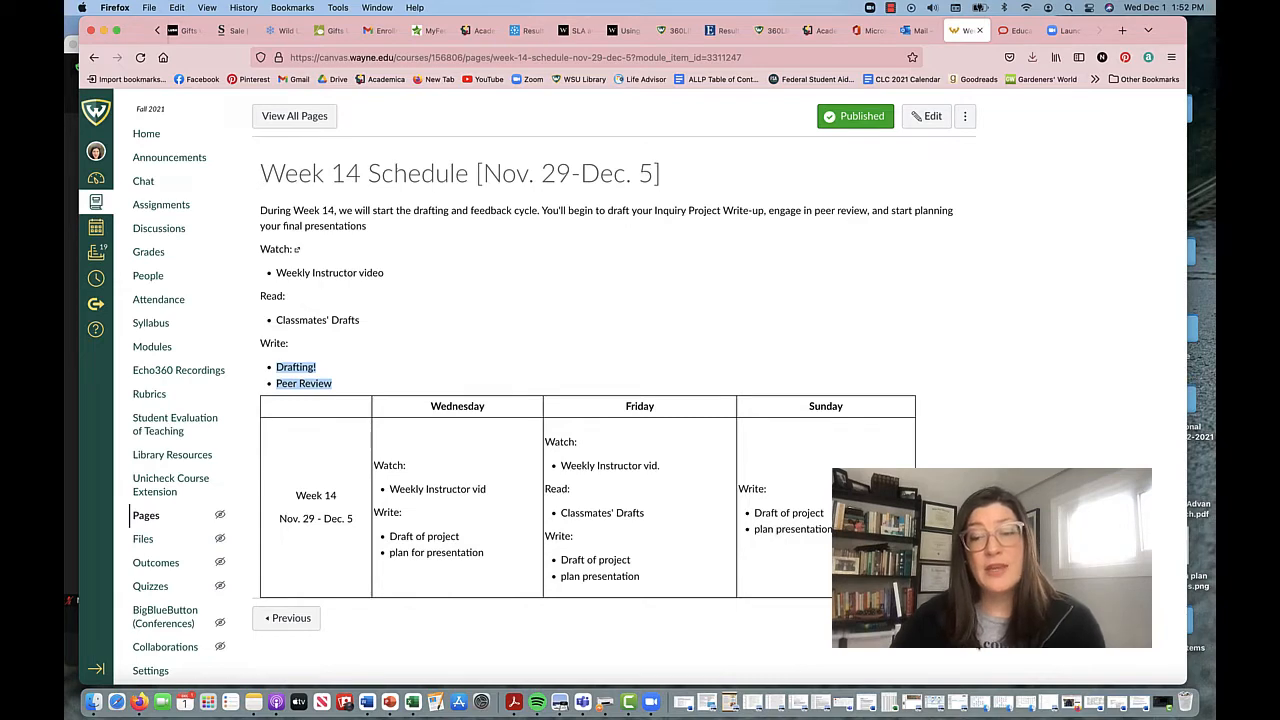
Step: Go Next from the schedule to the Inquiry Project Peer Review discussion
{"action": "left_click", "coordinate": [303, 383]}
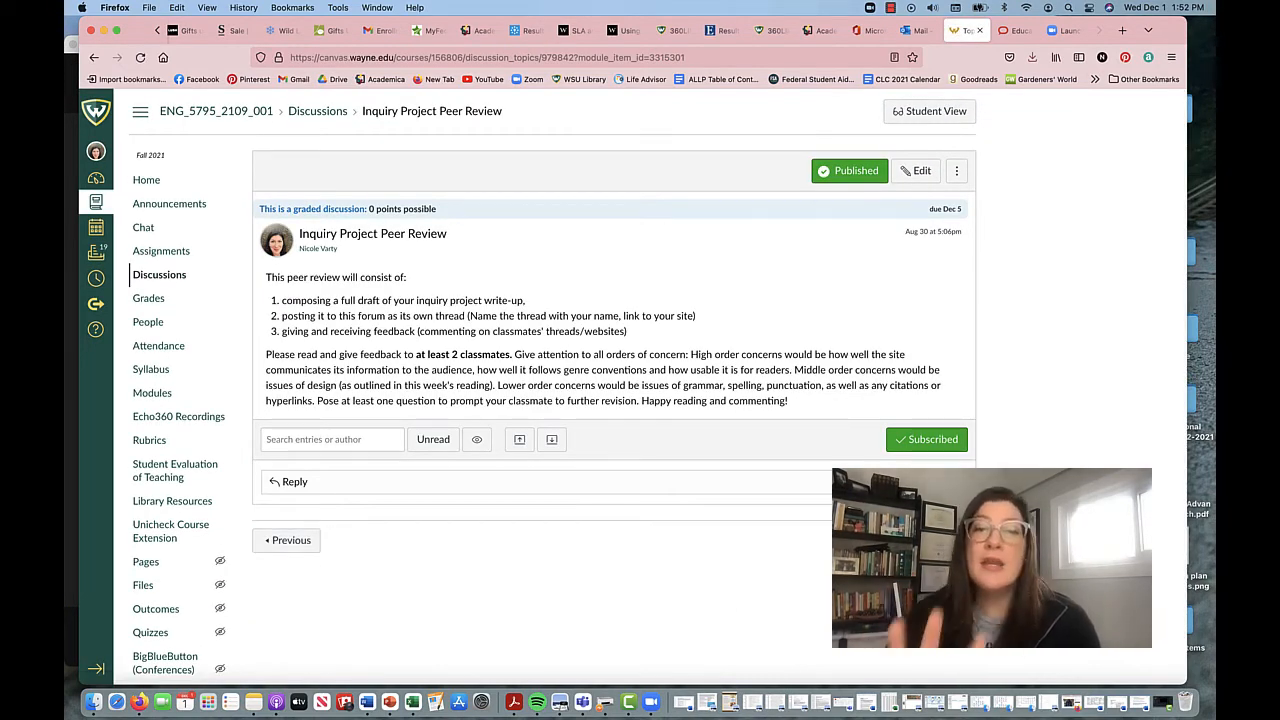
{"action": "mouse_move", "coordinate": [398, 225]}
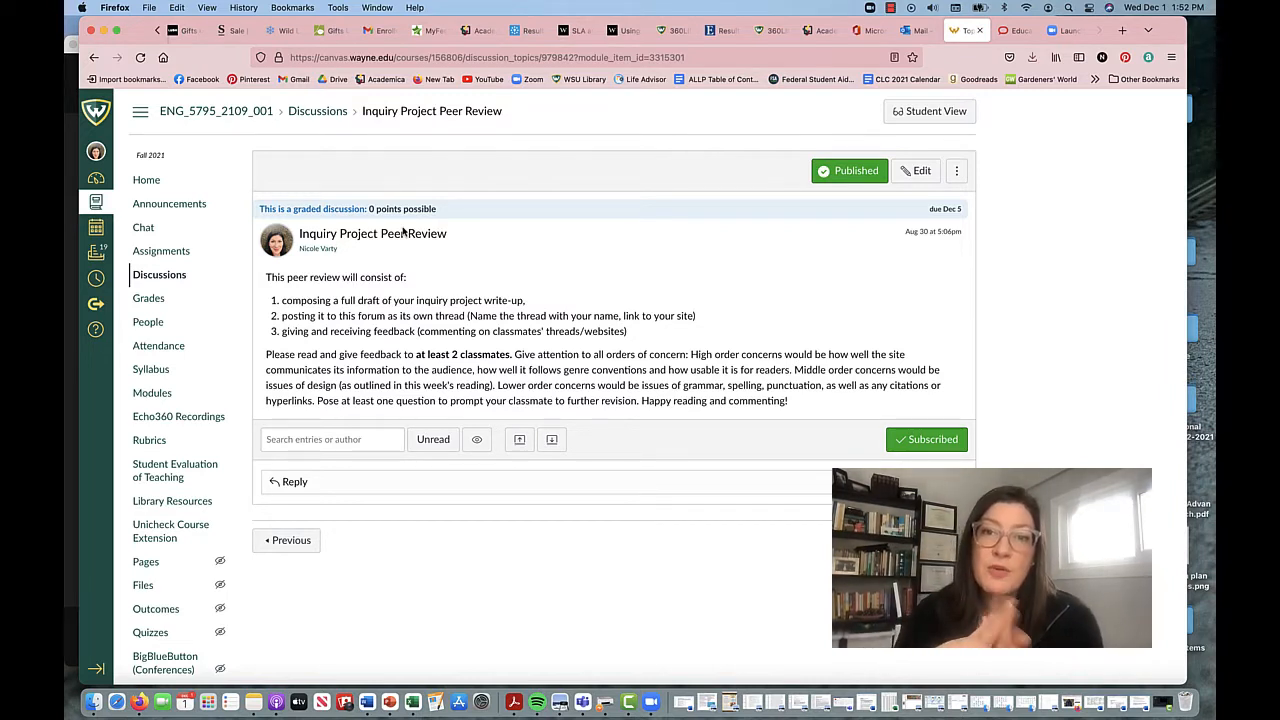
{"action": "mouse_move", "coordinate": [239, 286]}
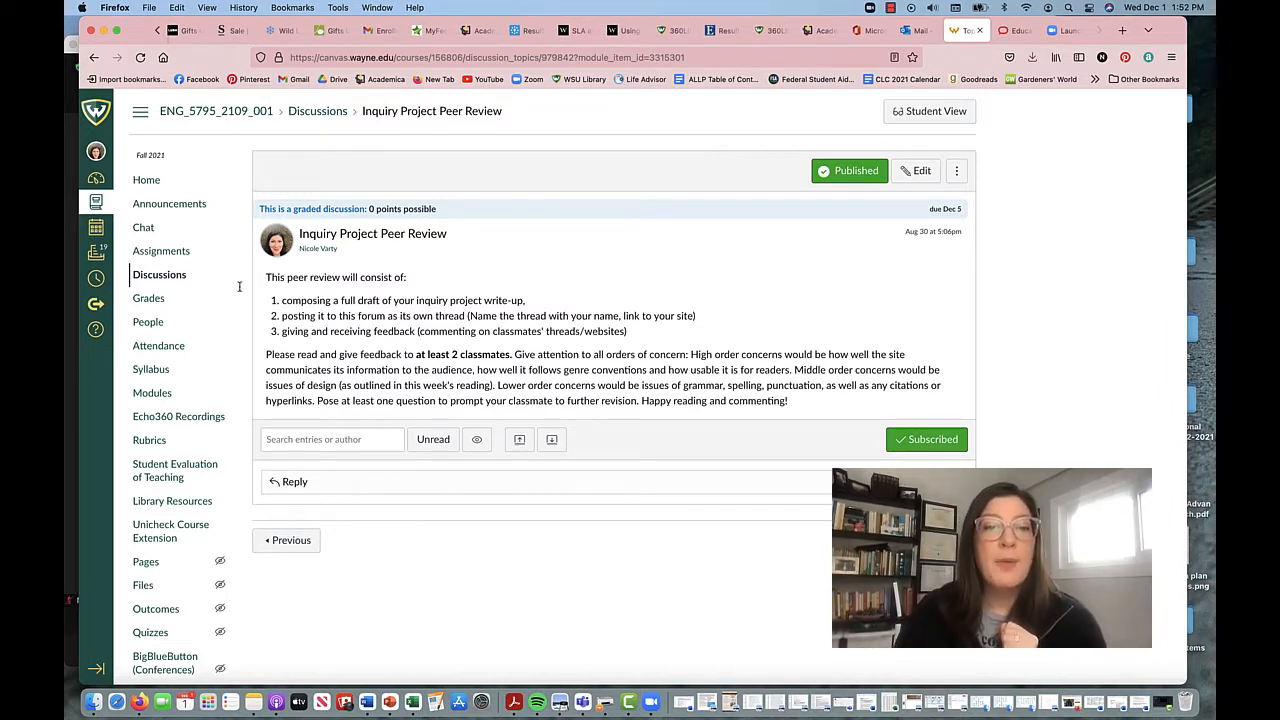
{"action": "mouse_move", "coordinate": [540, 303]}
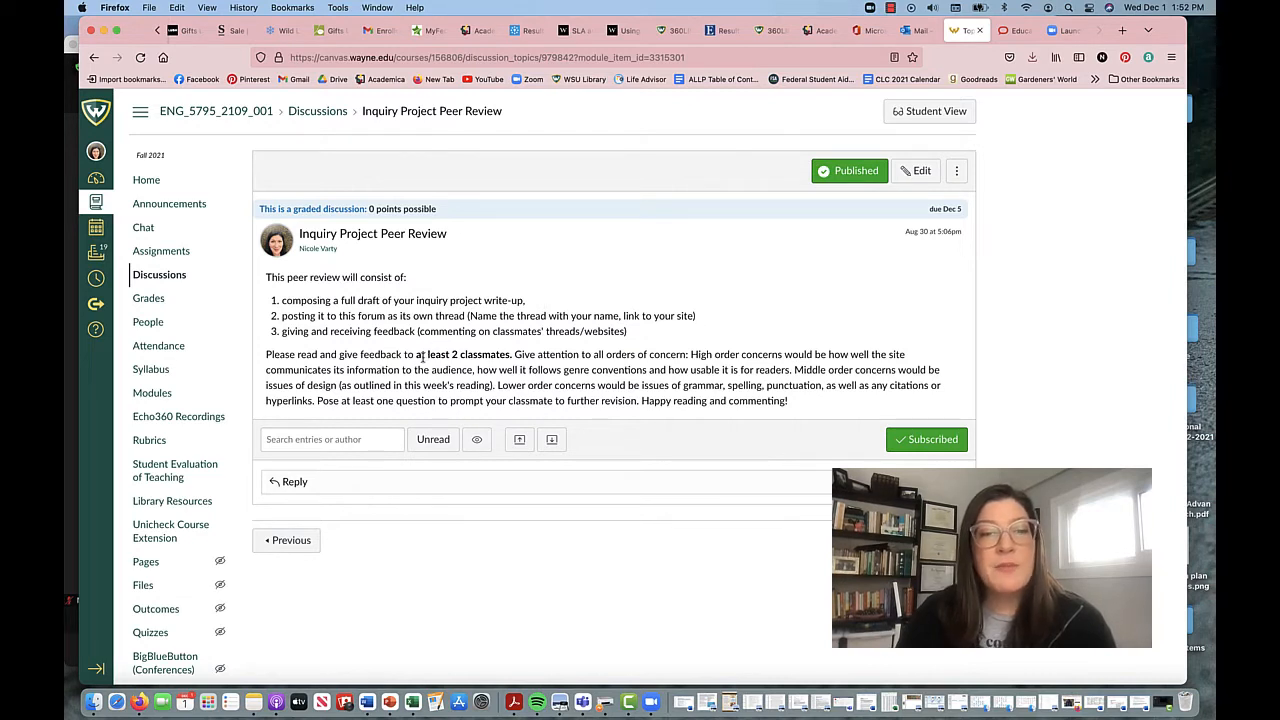
Step: Highlight the 'at least 2 classmates' feedback requirement in the discussion
{"action": "left_click_drag", "start_coordinate": [413, 354], "coordinate": [513, 354]}
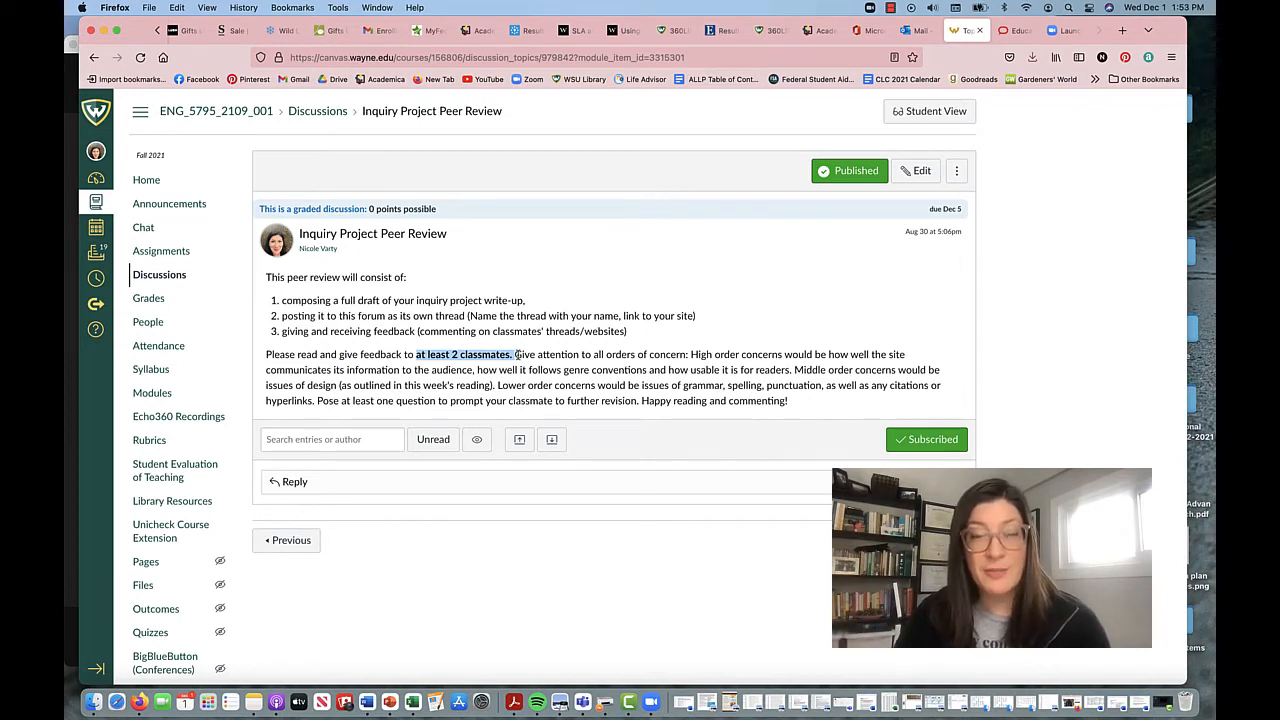
{"action": "mouse_move", "coordinate": [503, 365]}
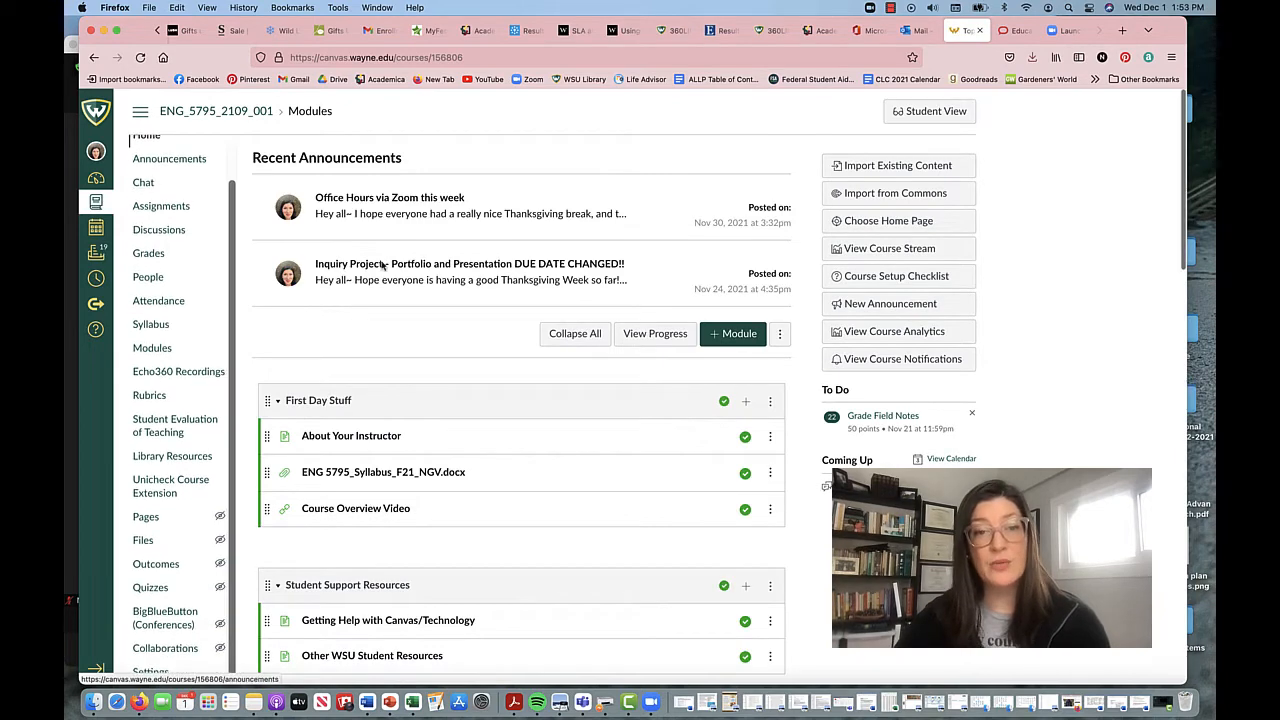
Step: Open the Week 15 'Inquiry Project Presentation' assignment (50 points, due Dec 12)
{"action": "scroll", "scroll_direction": "down", "scroll_amount": 3}
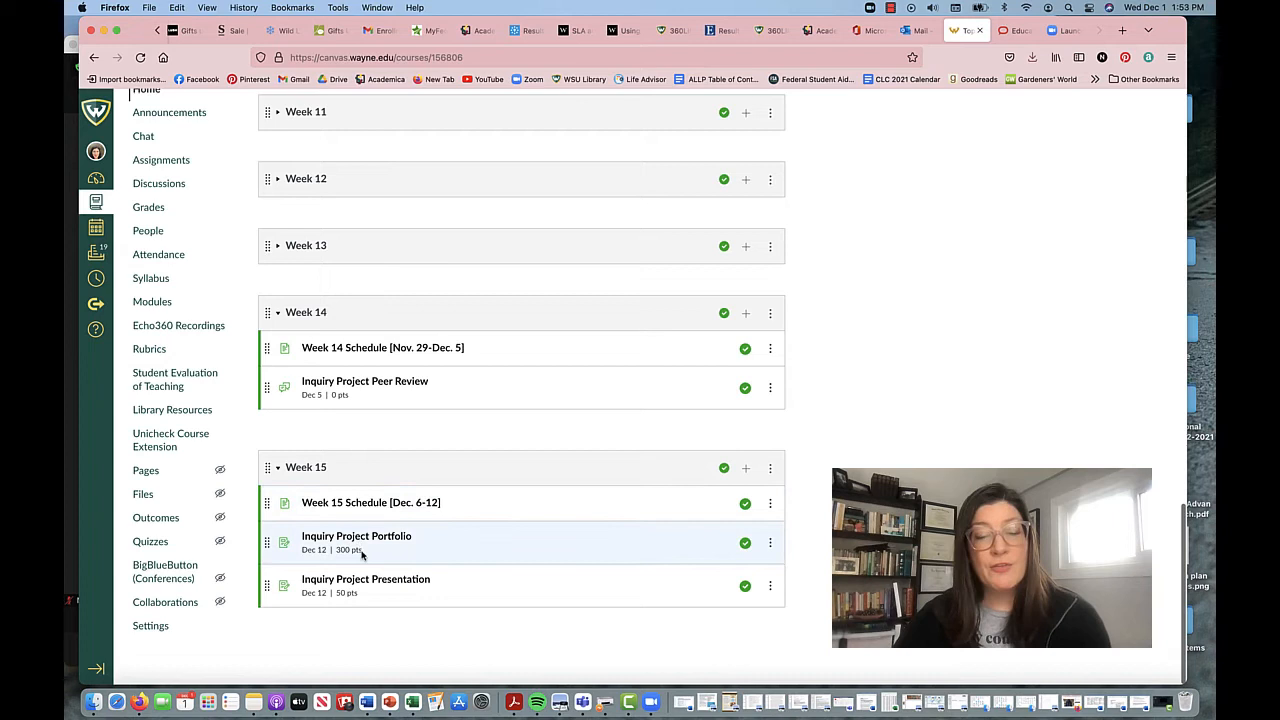
{"action": "mouse_move", "coordinate": [365, 585]}
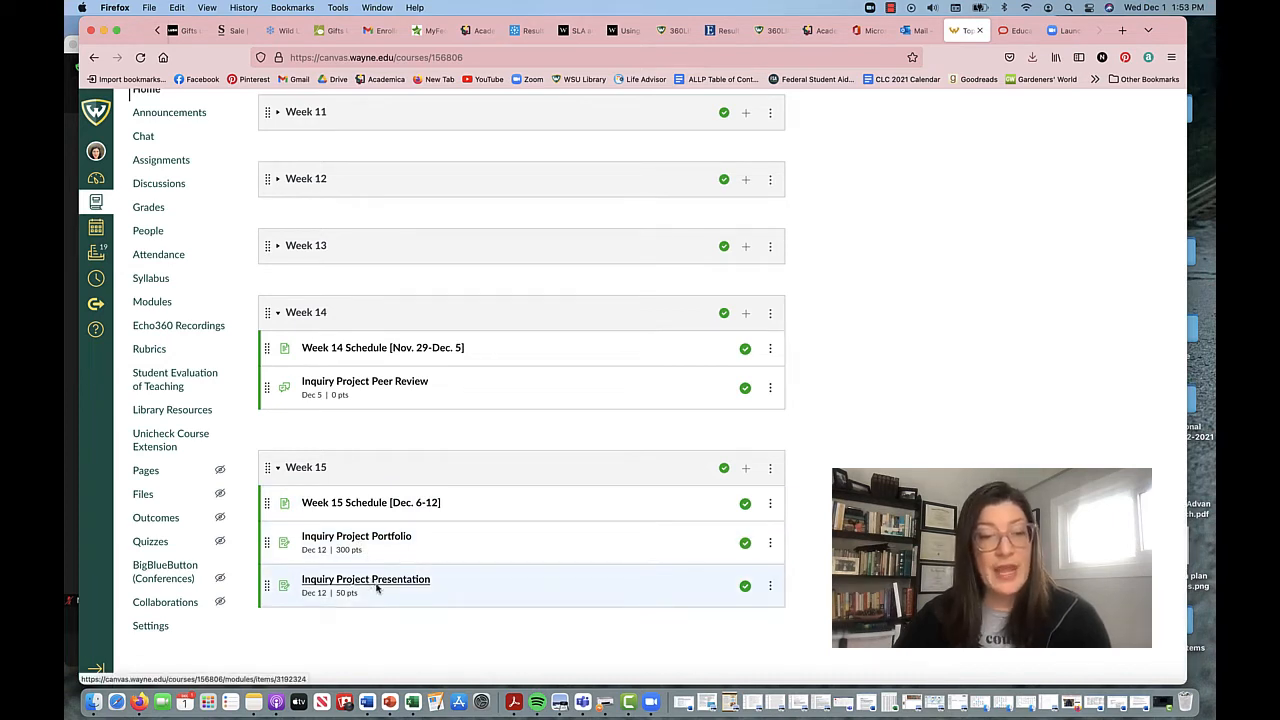
{"action": "mouse_move", "coordinate": [365, 579]}
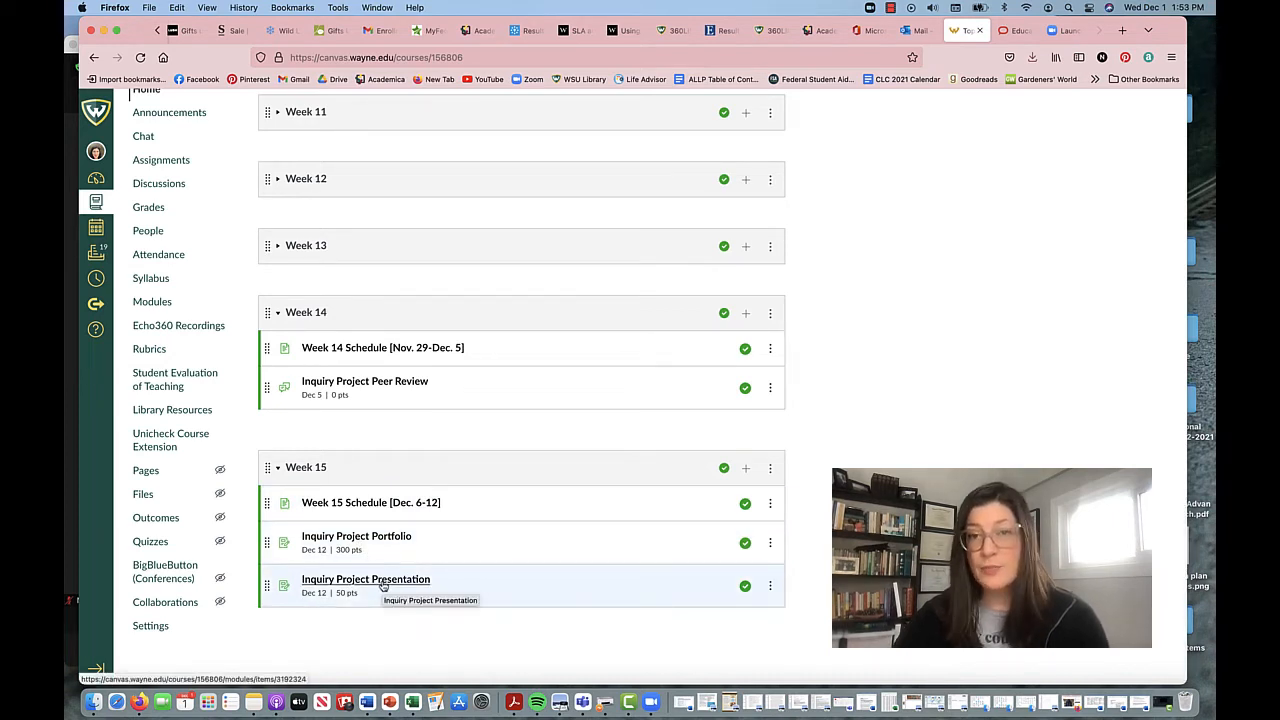
{"action": "left_click", "coordinate": [365, 579]}
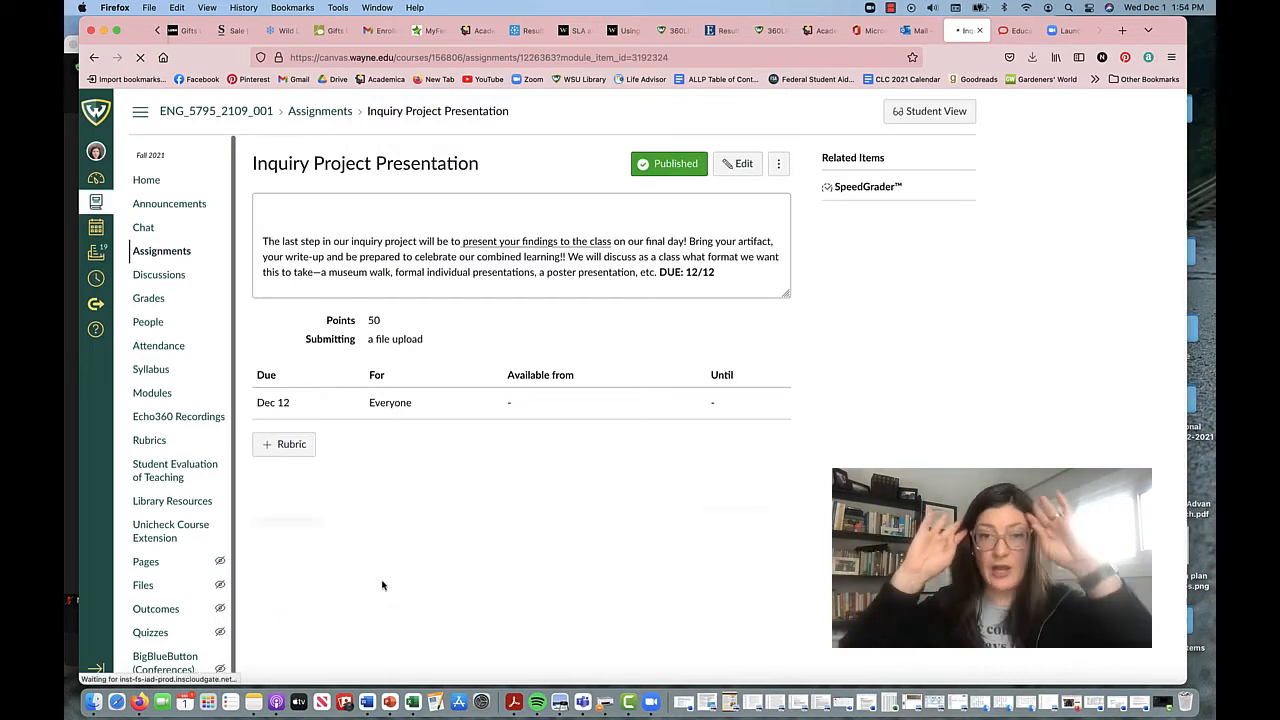